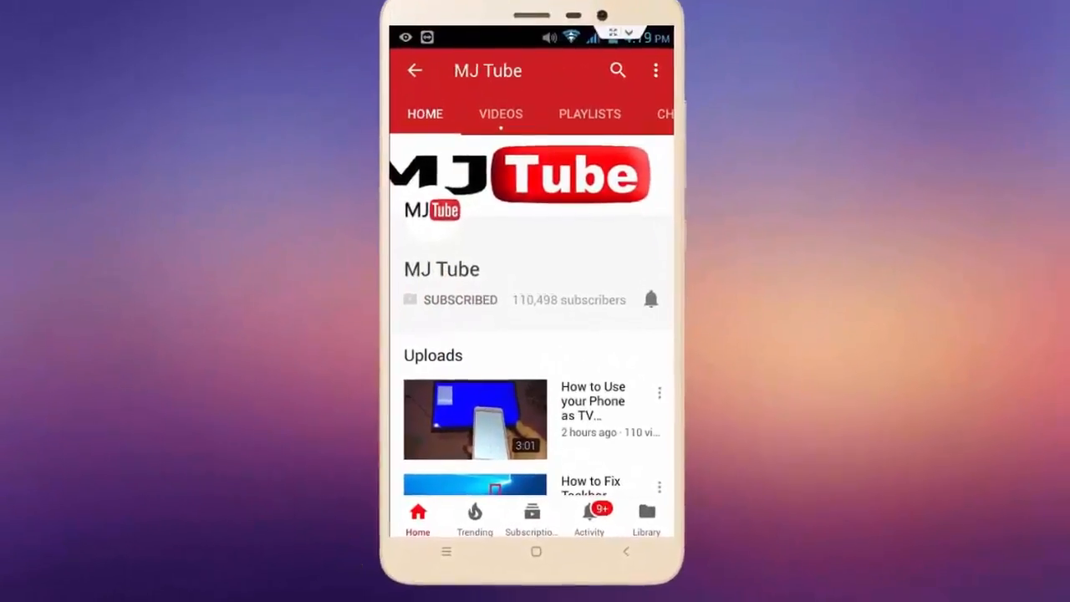
pyautogui.click(650, 299)
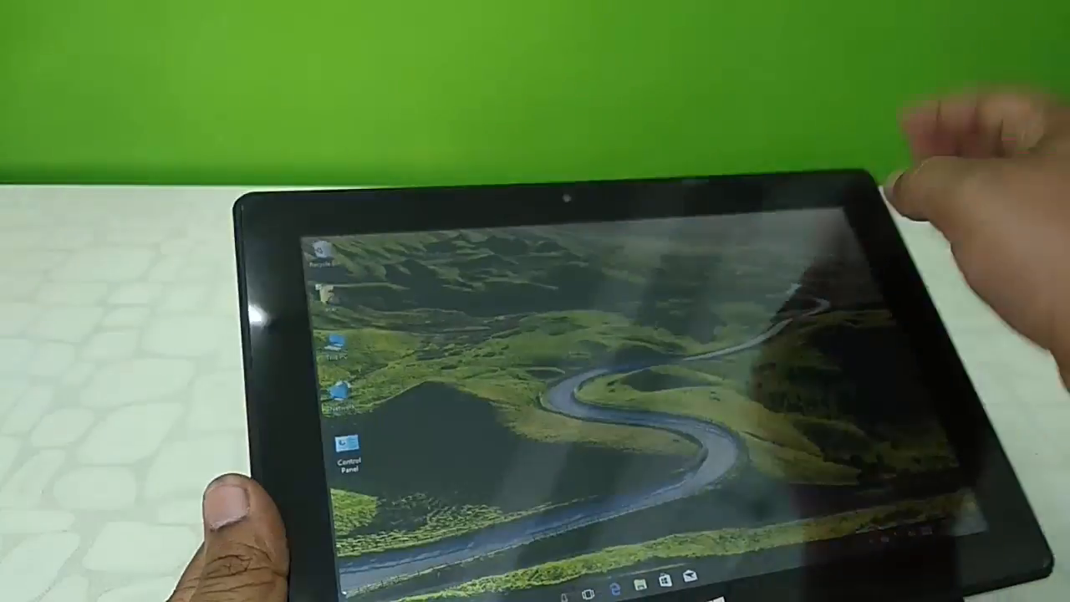
pyautogui.doubleClick(347, 447)
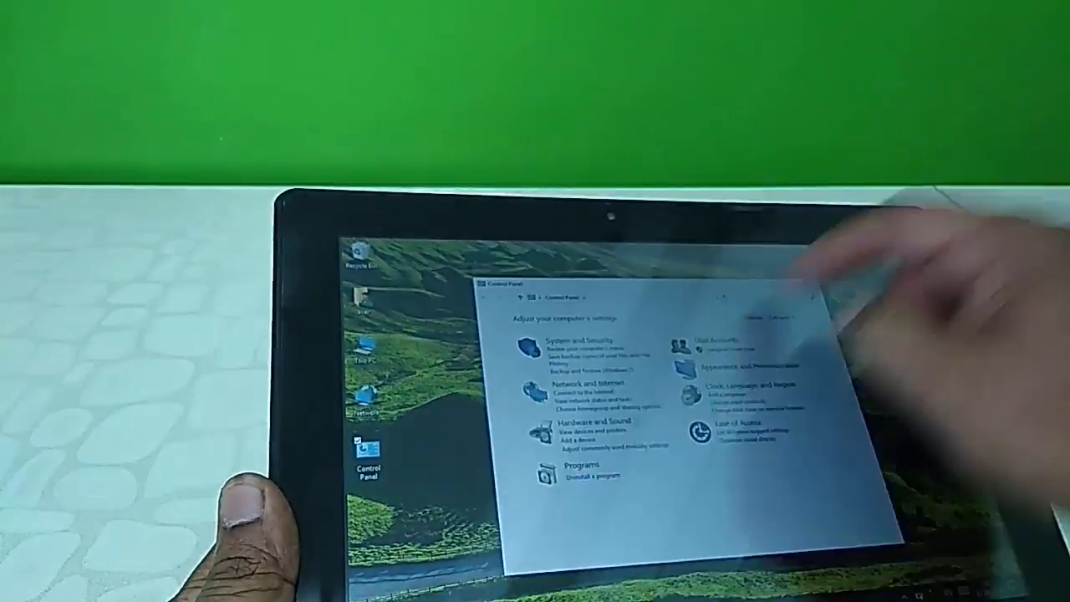